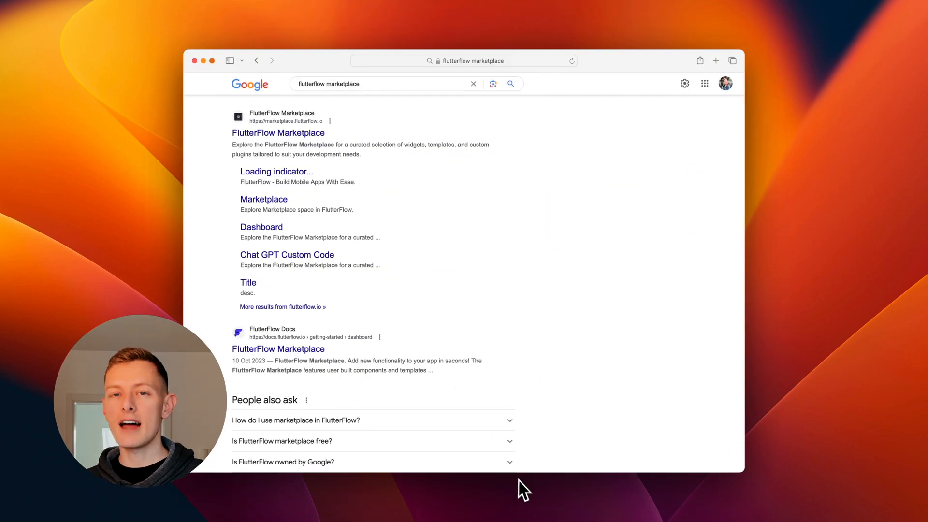
Browse the Marketplace template grid and open the Fitness & Food Analytics App card
click(277, 132)
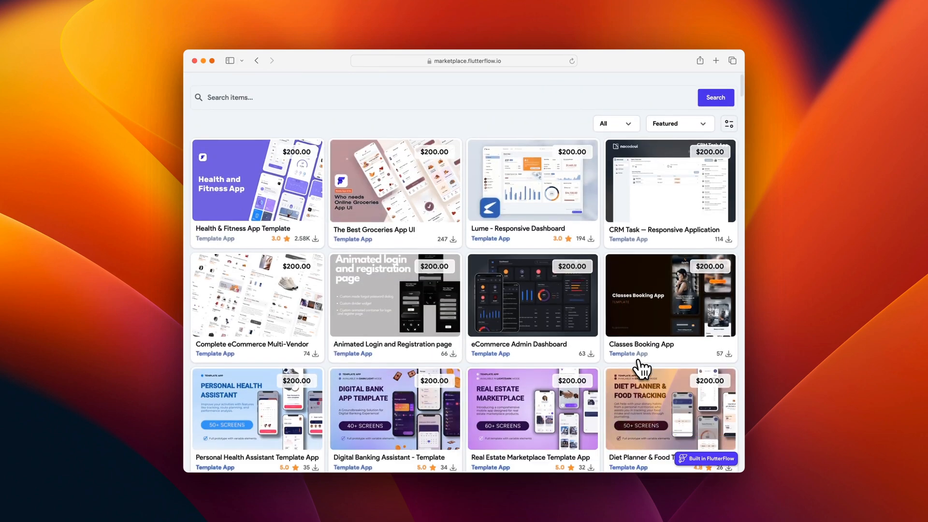
scroll(down, 3)
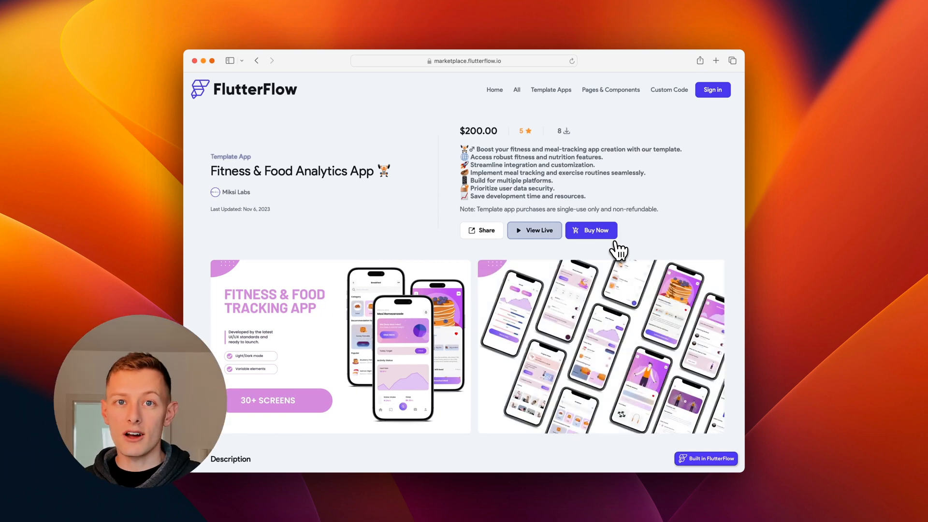
click(591, 230)
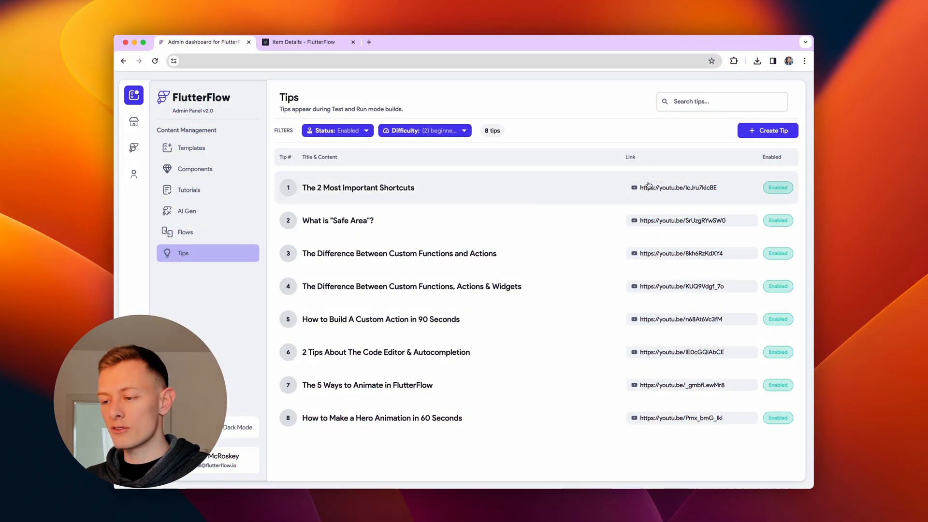
Show the Tips list with the eight enabled Test and Run mode build tips
click(767, 130)
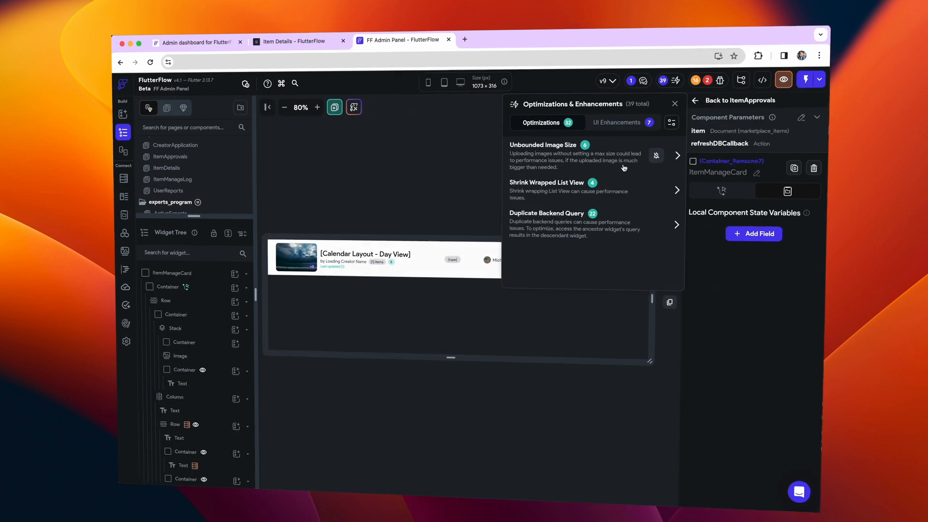
Select the itemDetails page, zoom the canvas and inspect its item route parameter
click(639, 80)
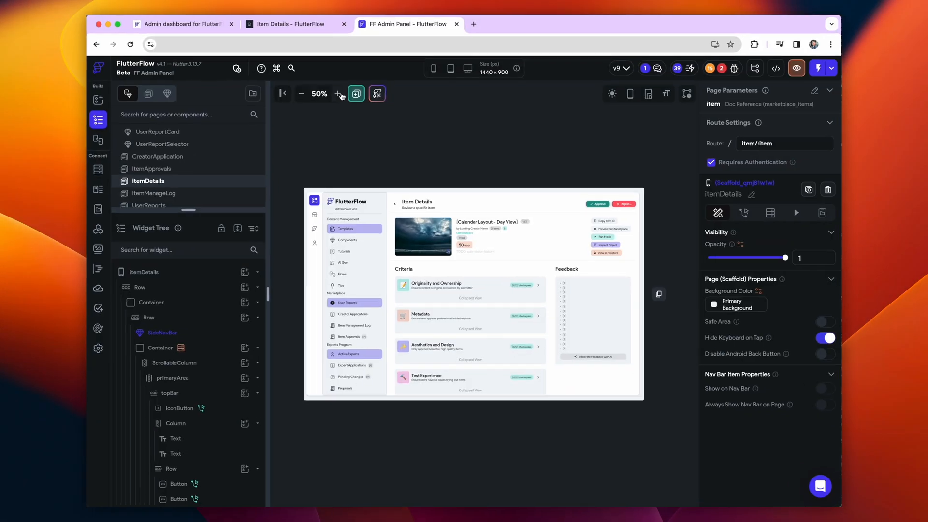
click(339, 94)
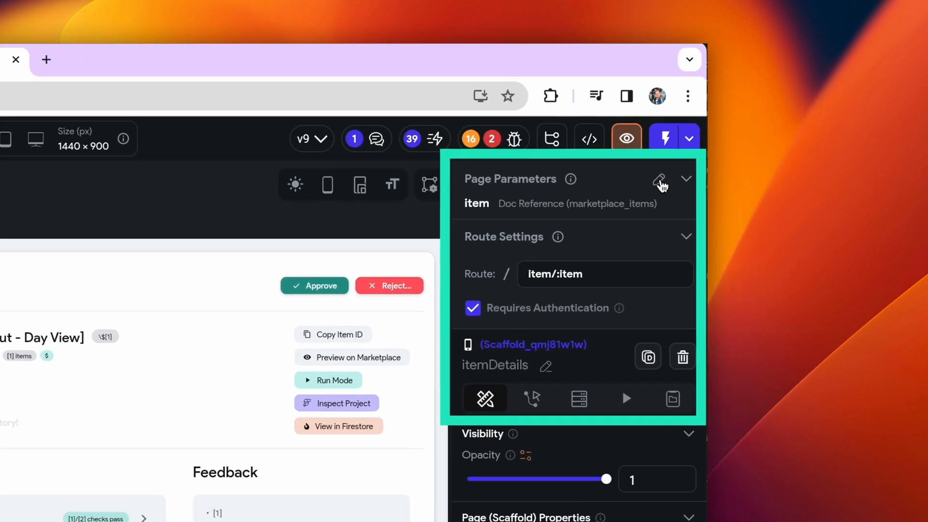
click(658, 181)
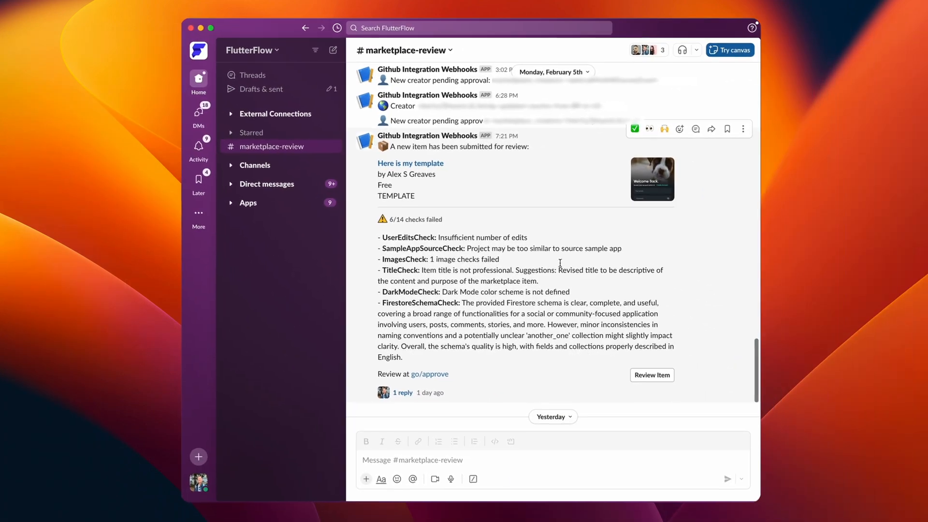
Add eyes and 'Nicely done' reactions to the submission report message
click(663, 129)
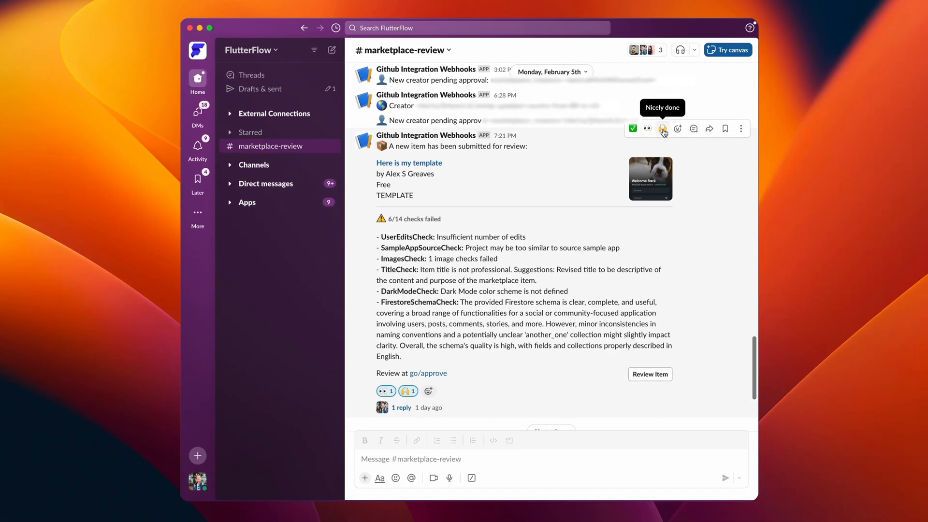
click(632, 128)
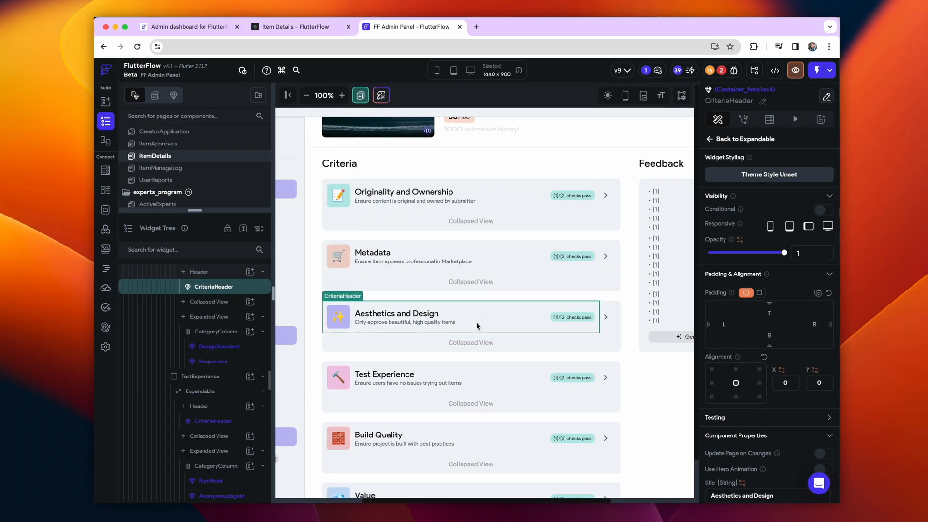
Select the Aesthetics and Design criteria header and reveal its Expanded View checklist
click(468, 438)
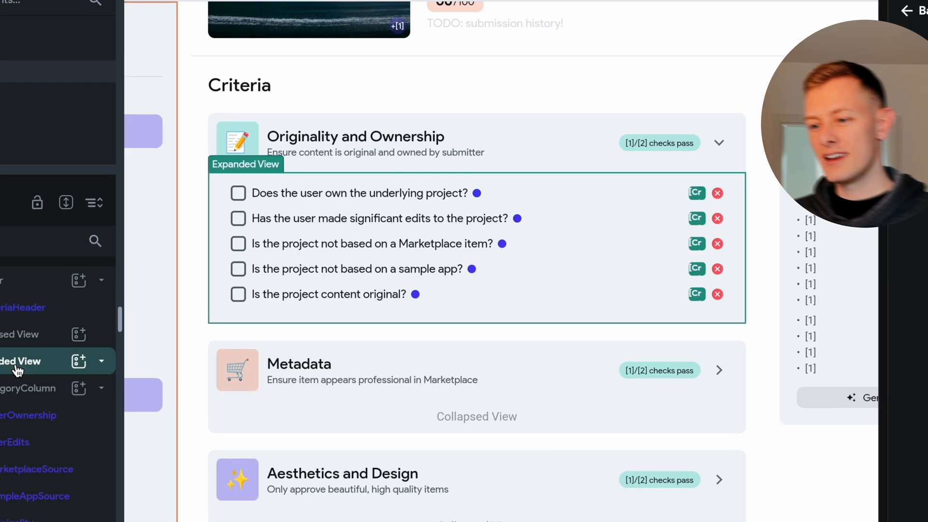
click(360, 193)
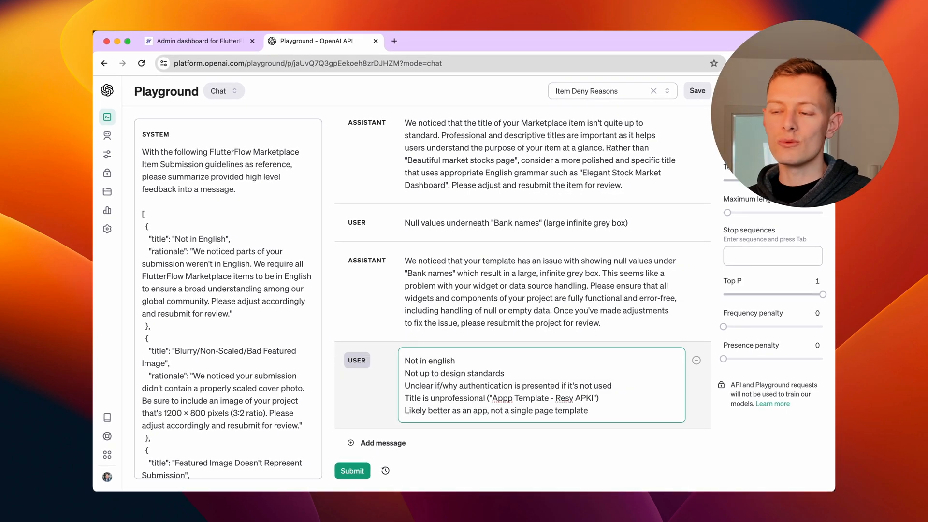
Submit the Item Deny Reasons preset and read the generated multi-point rejection message
click(352, 470)
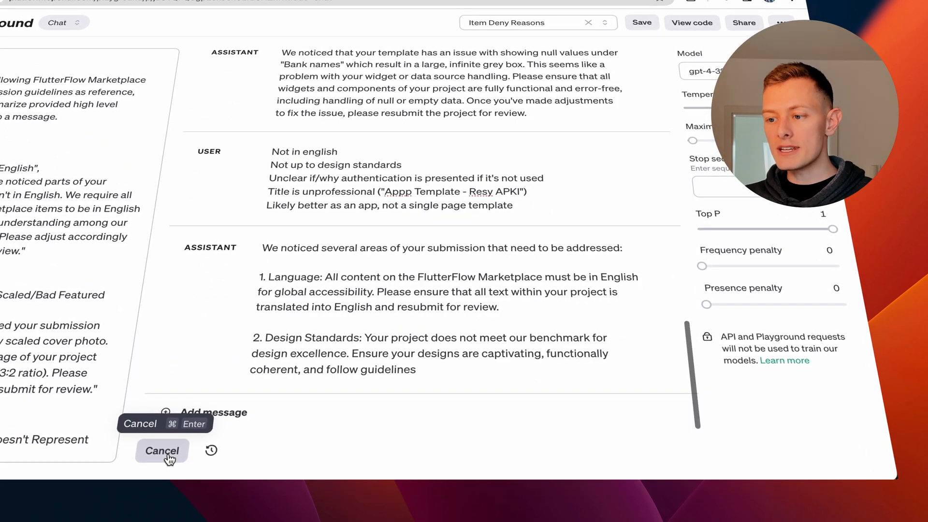
scroll(down, 3)
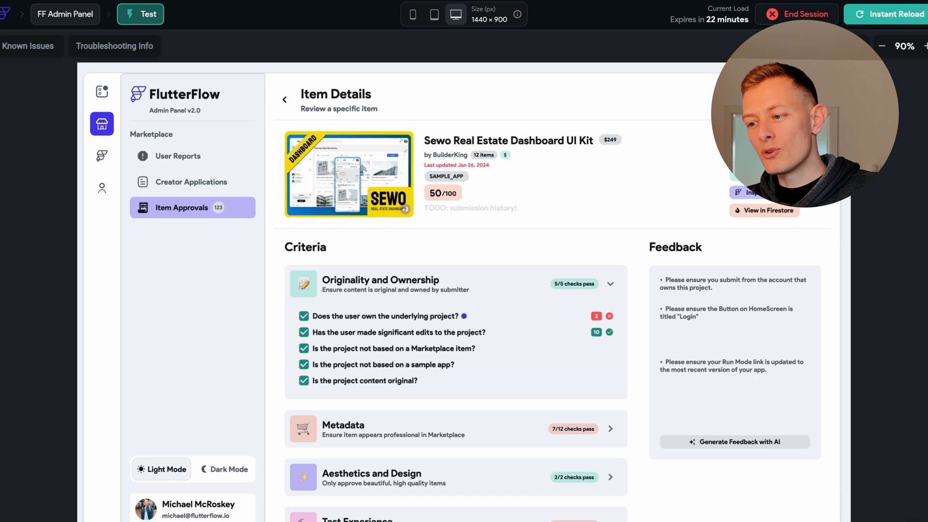
mouse_move(683, 205)
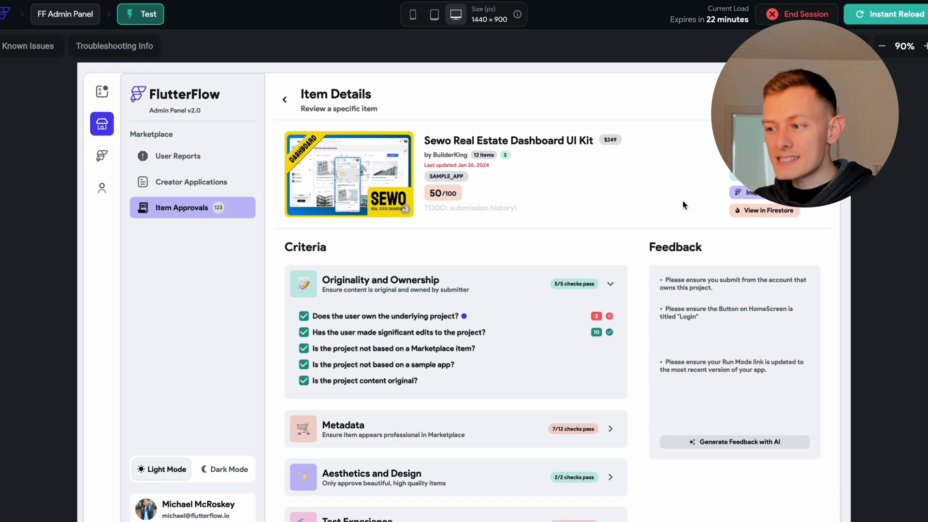
mouse_move(661, 285)
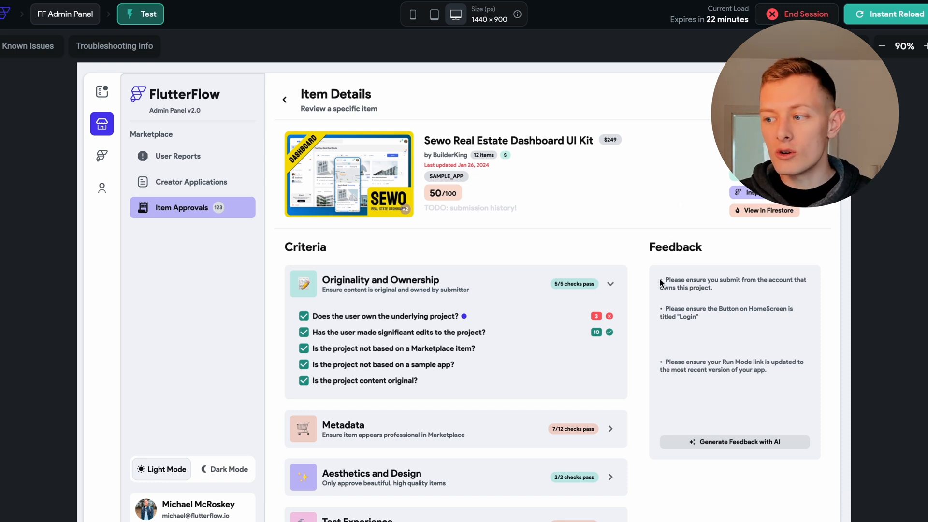
scroll(down, 3)
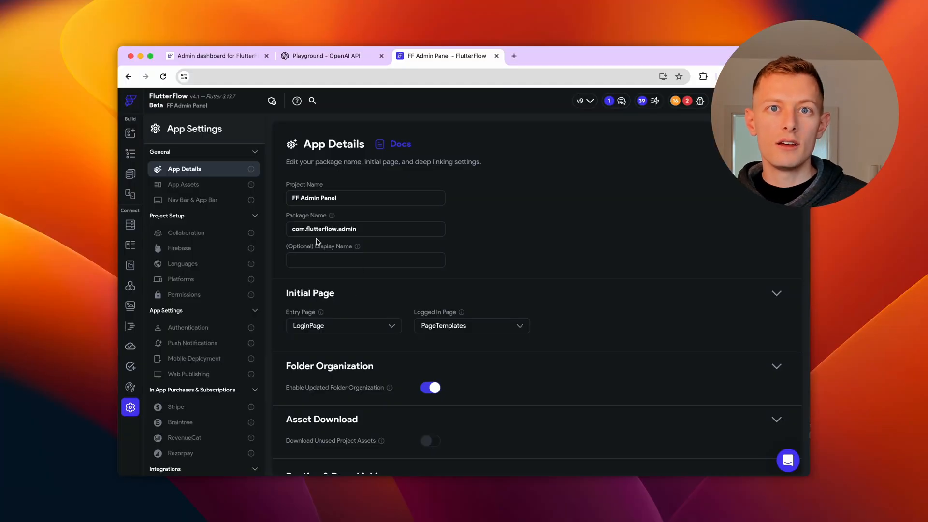
Show the App Details page under General settings of the FF Admin Panel
click(188, 373)
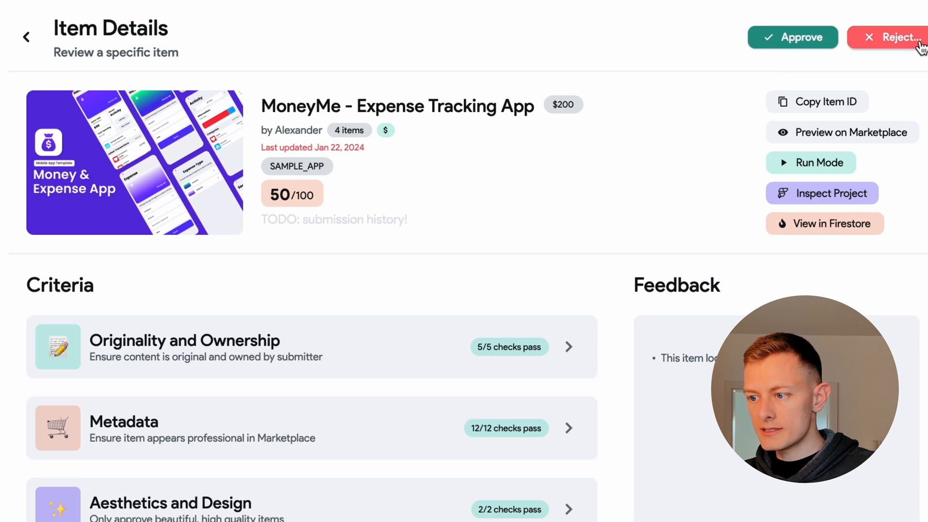
Reject the MoneyMe submission to bring up the Deny Reasons email dialog
click(900, 37)
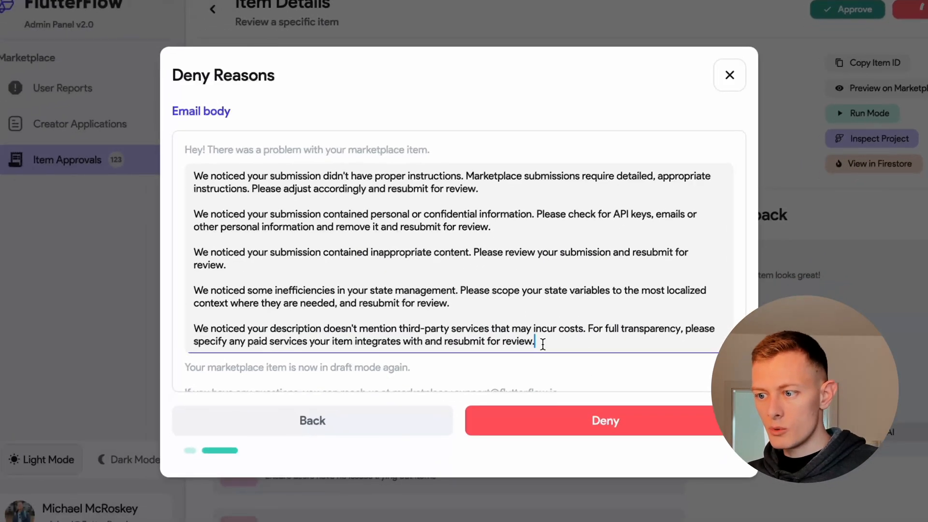